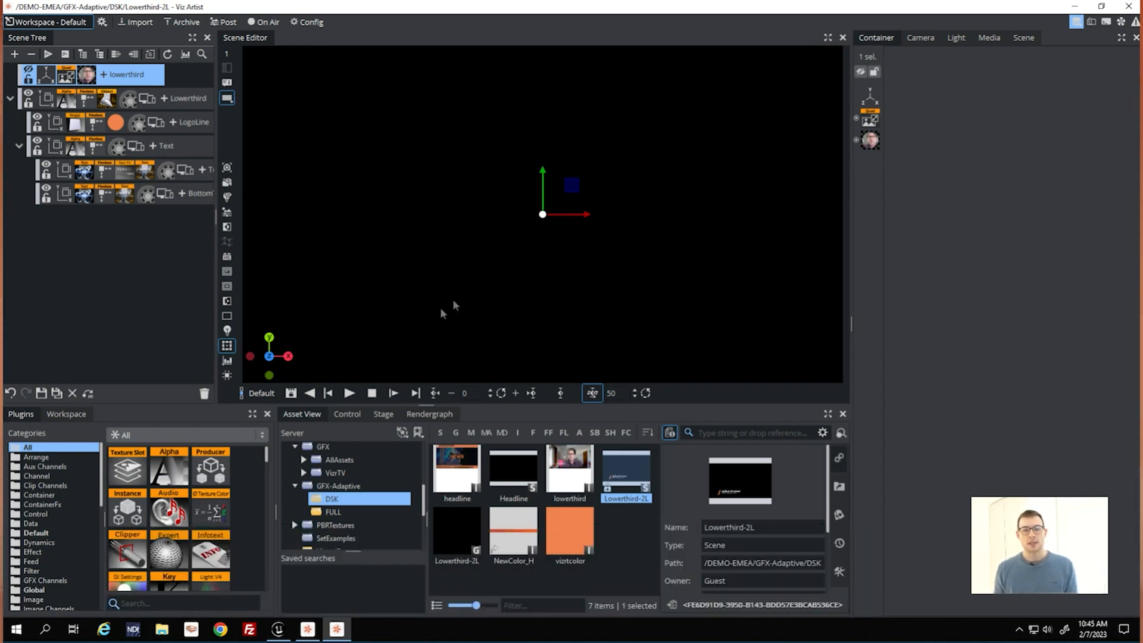
- Run the Lowerthird-2L animation from the Scene Editor's Play control
{"action": "left_click", "coordinate": [349, 393]}
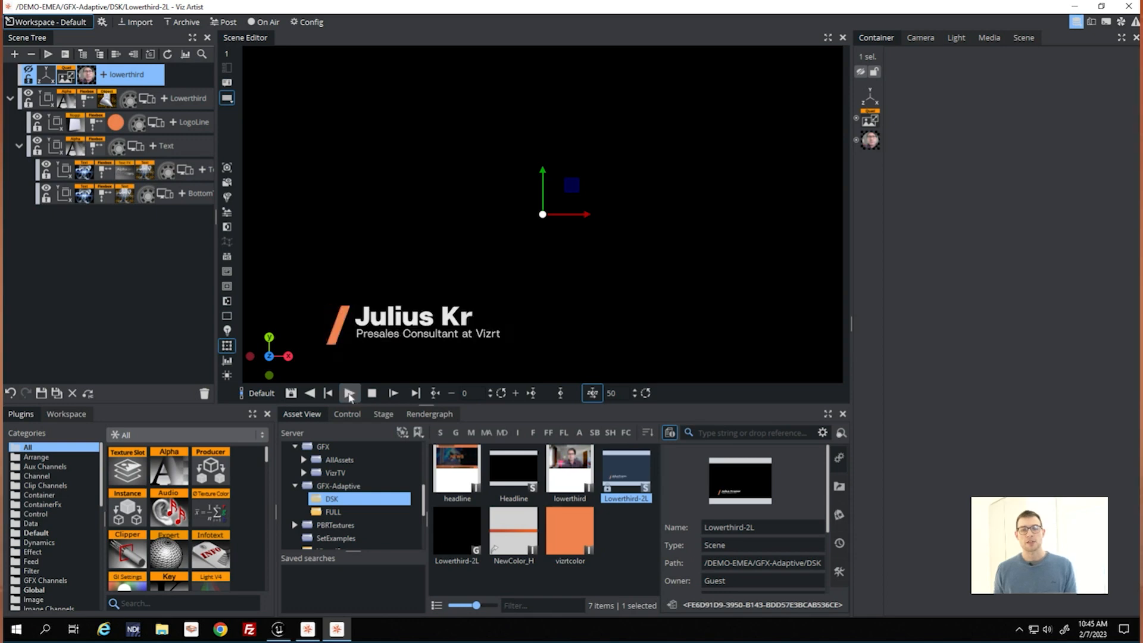
{"action": "left_click", "coordinate": [349, 393]}
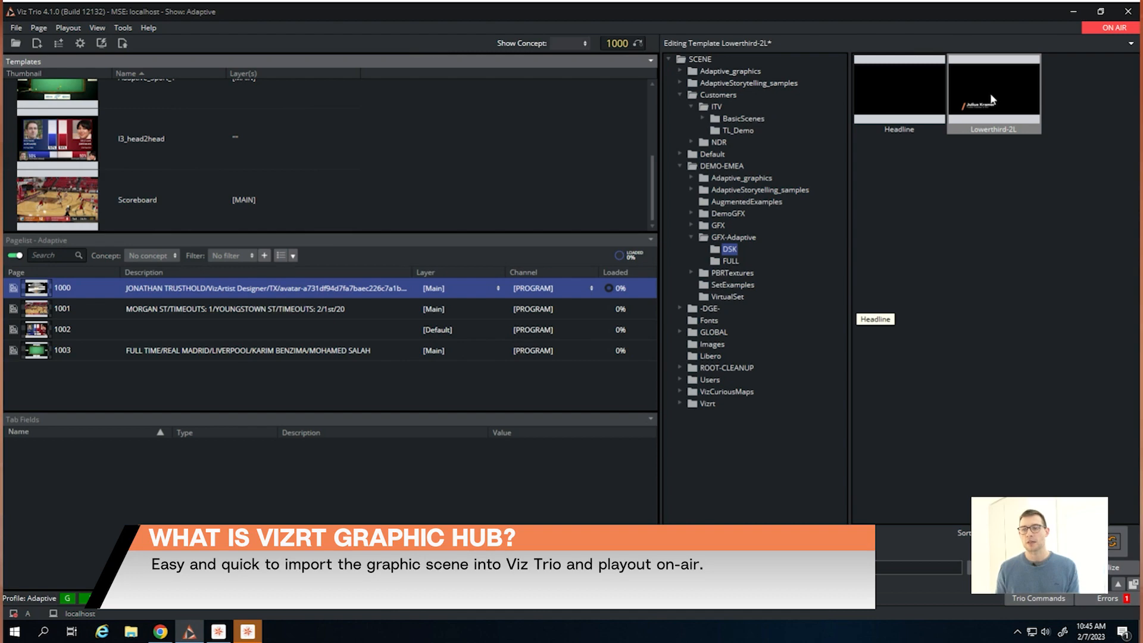
- Load Lowerthird-2L from the DSK folder as a template and play it in preview
{"action": "double_click", "coordinate": [993, 88]}
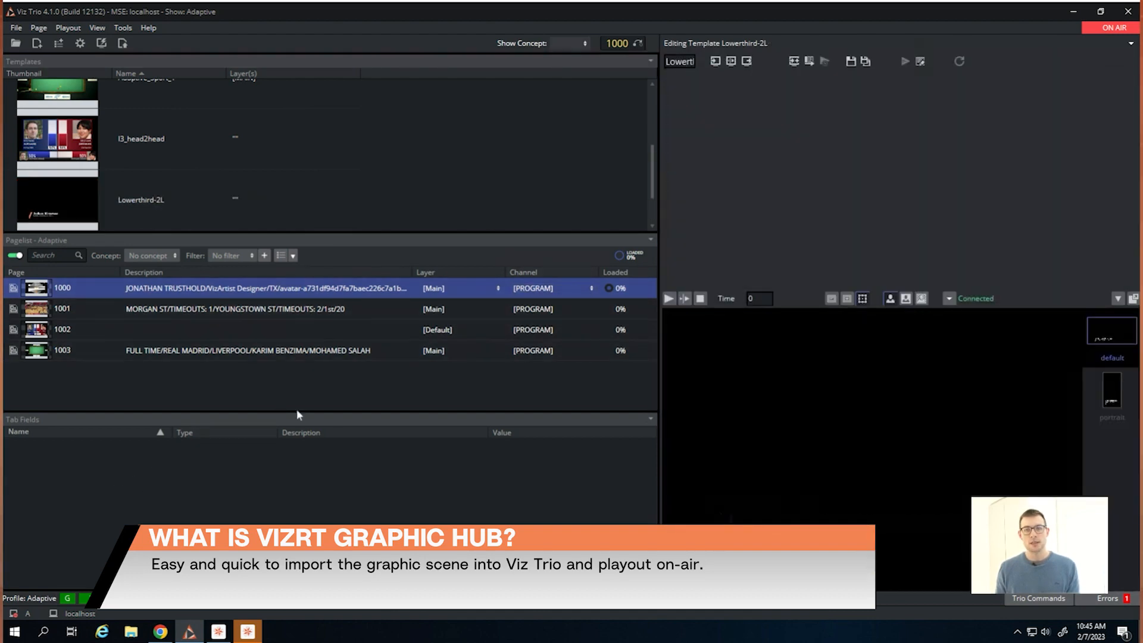
{"action": "left_click", "coordinate": [669, 298]}
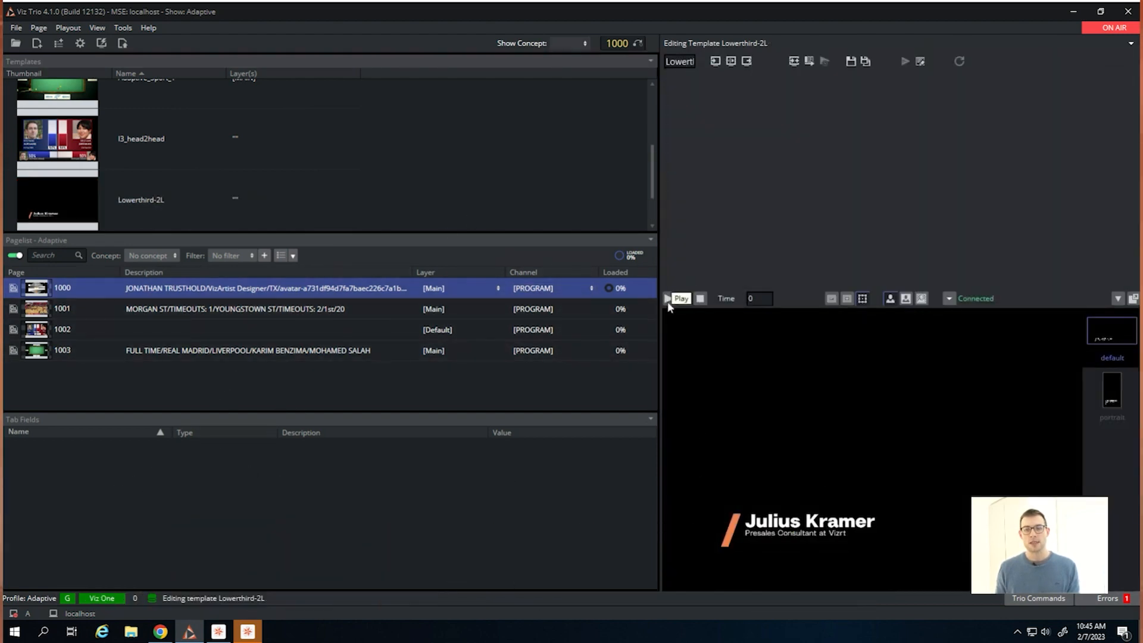
{"action": "left_click", "coordinate": [681, 298]}
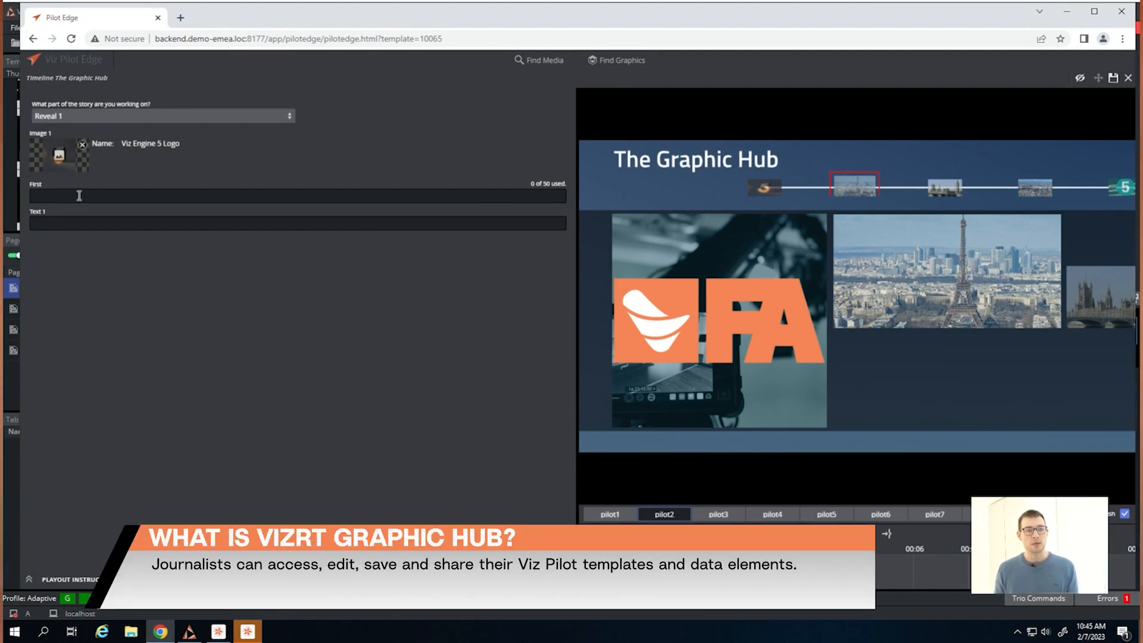
- Switch to Story Only and enter 'Hello world' as the Headline
{"action": "left_click", "coordinate": [162, 116]}
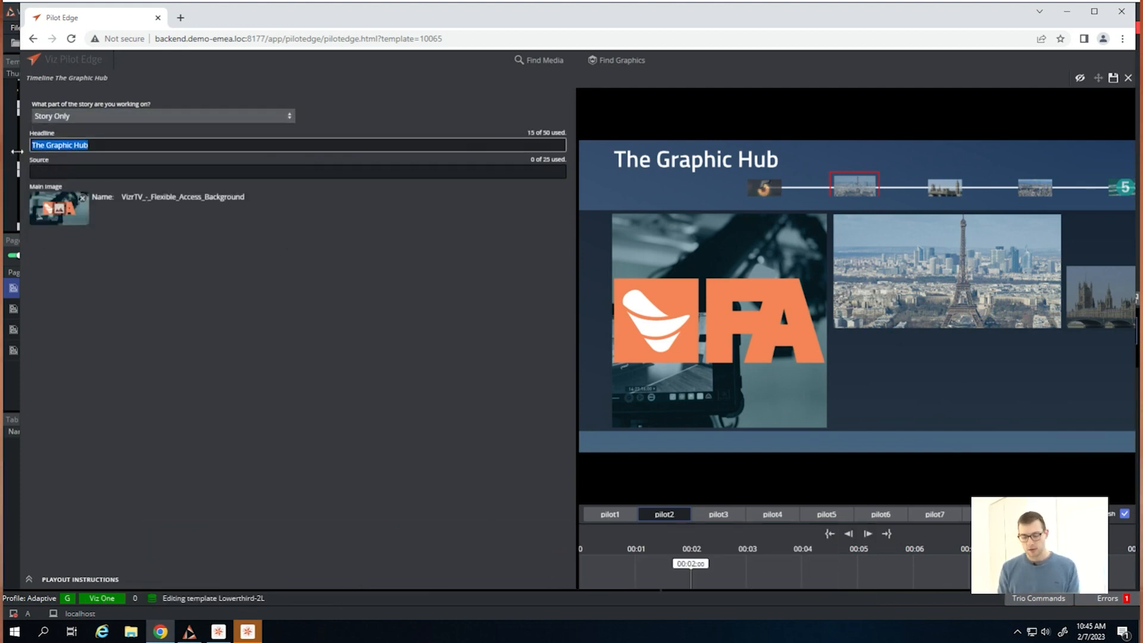
{"action": "type", "text": "Hello world"}
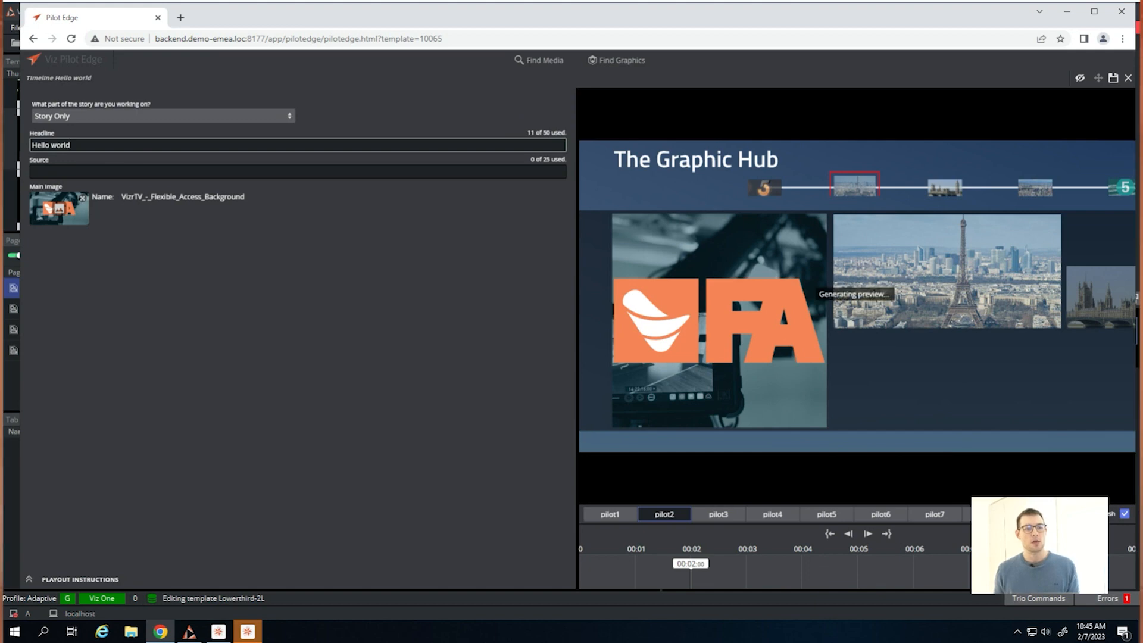
{"action": "left_click", "coordinate": [59, 208]}
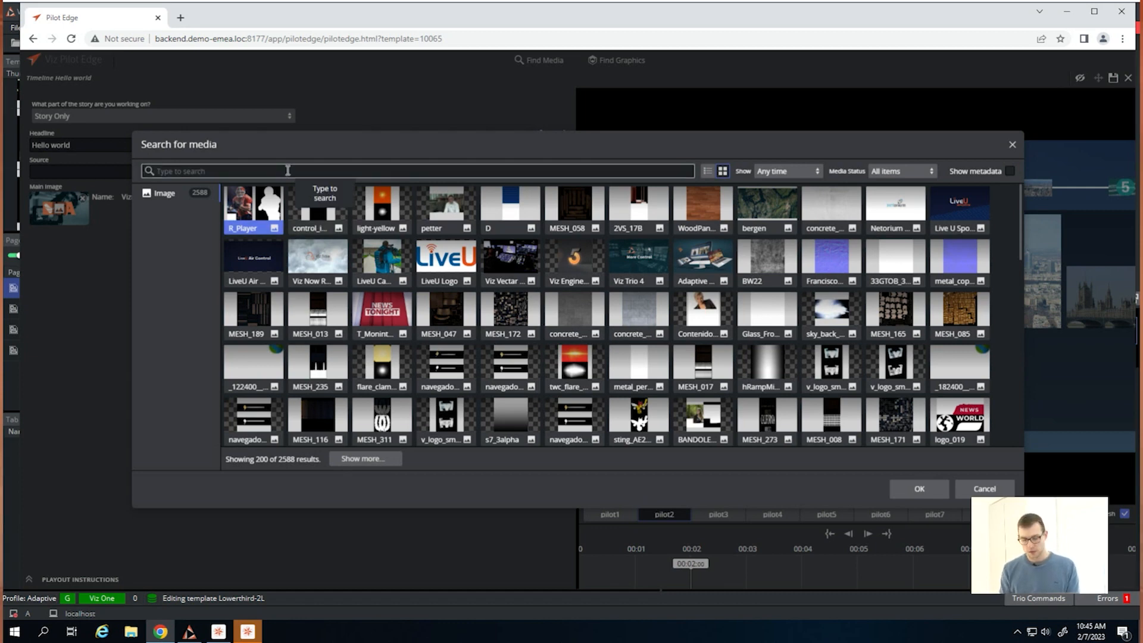
- Search media for 'elephant' and set Elephant_Base as the main image
{"action": "type", "text": "elephant"}
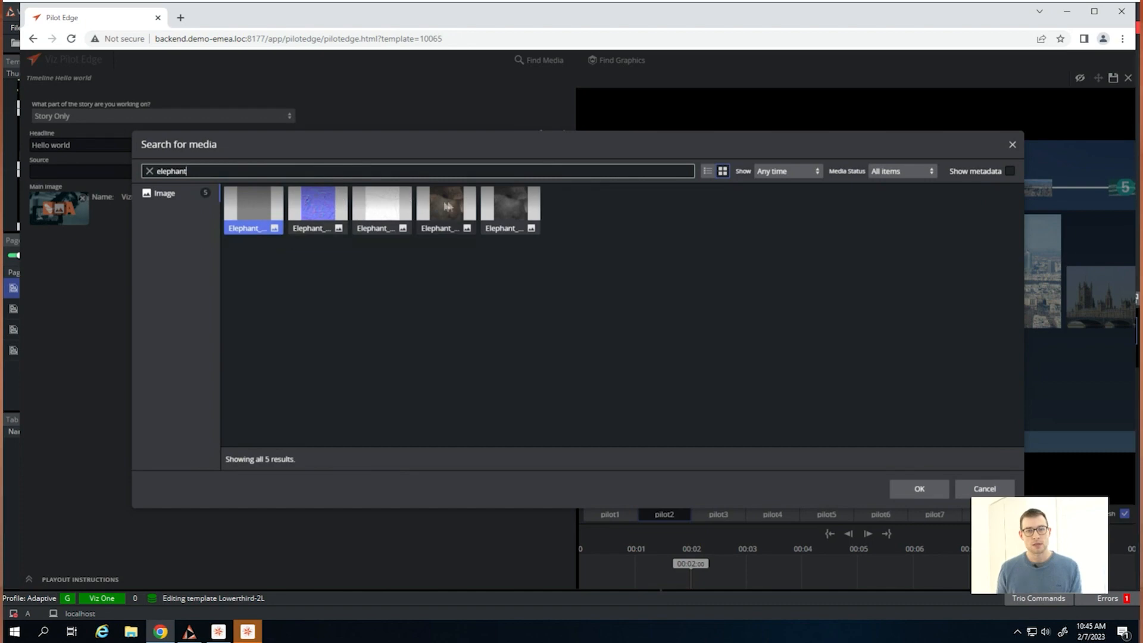
{"action": "left_click", "coordinate": [918, 488]}
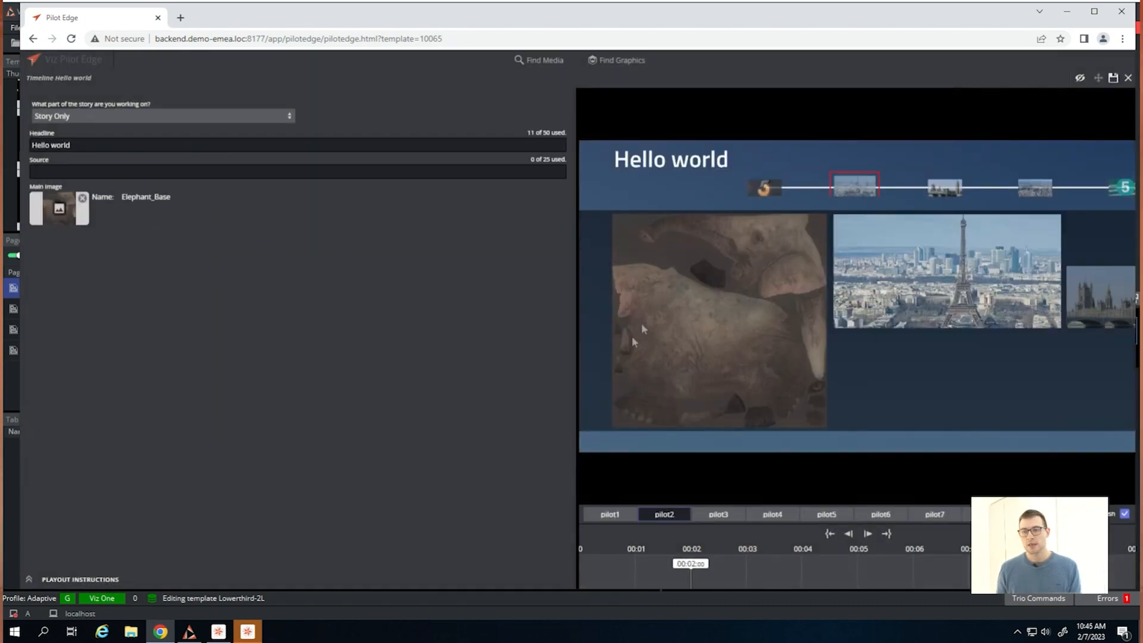
{"action": "mouse_move", "coordinate": [897, 314]}
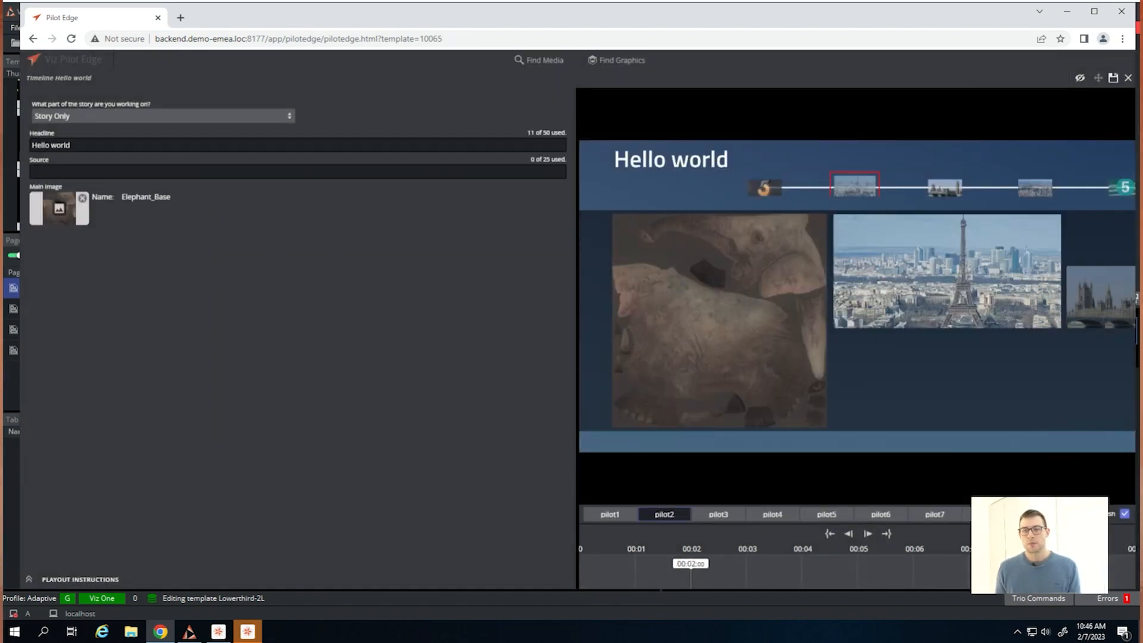
- Save the template as a new element titled 'Timeline Hello world'
{"action": "left_click", "coordinate": [1114, 78]}
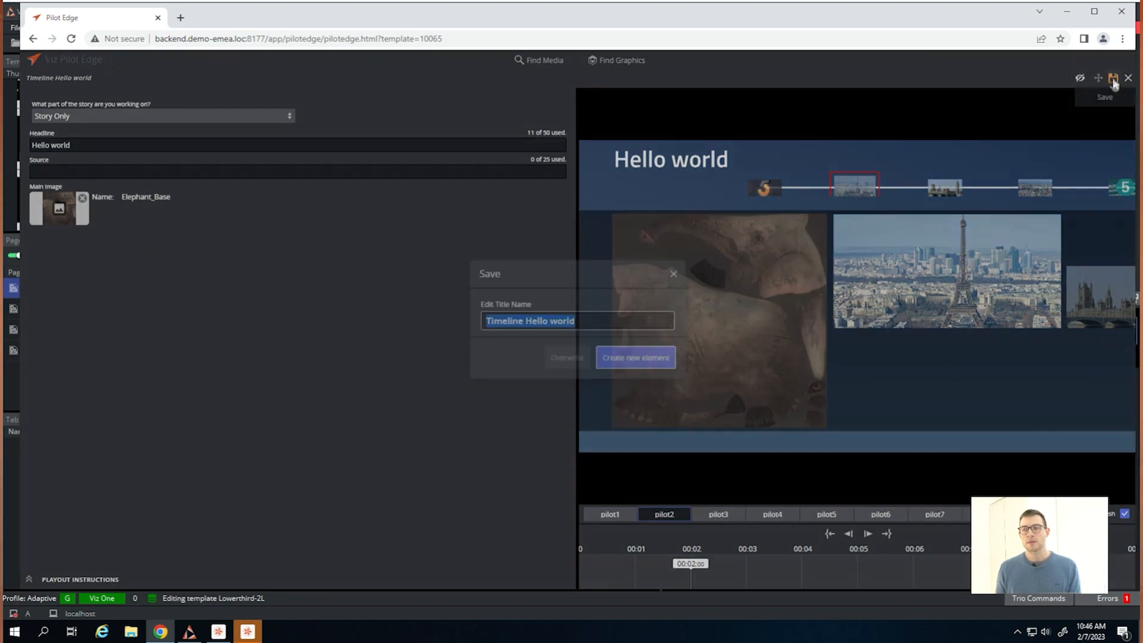
{"action": "left_click", "coordinate": [635, 357]}
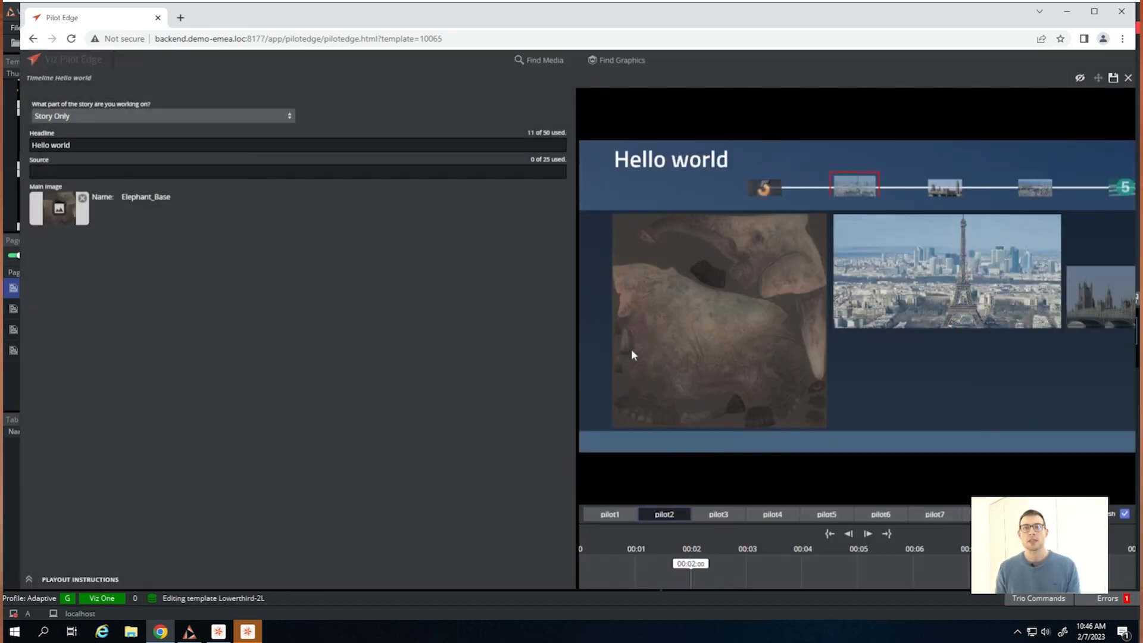